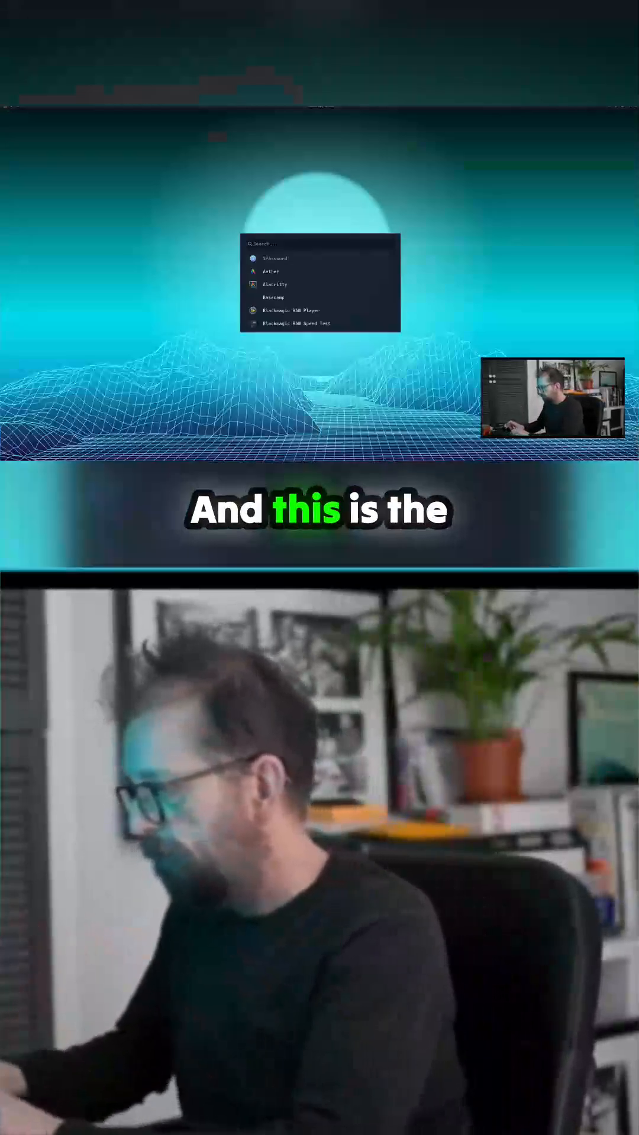
text(d)
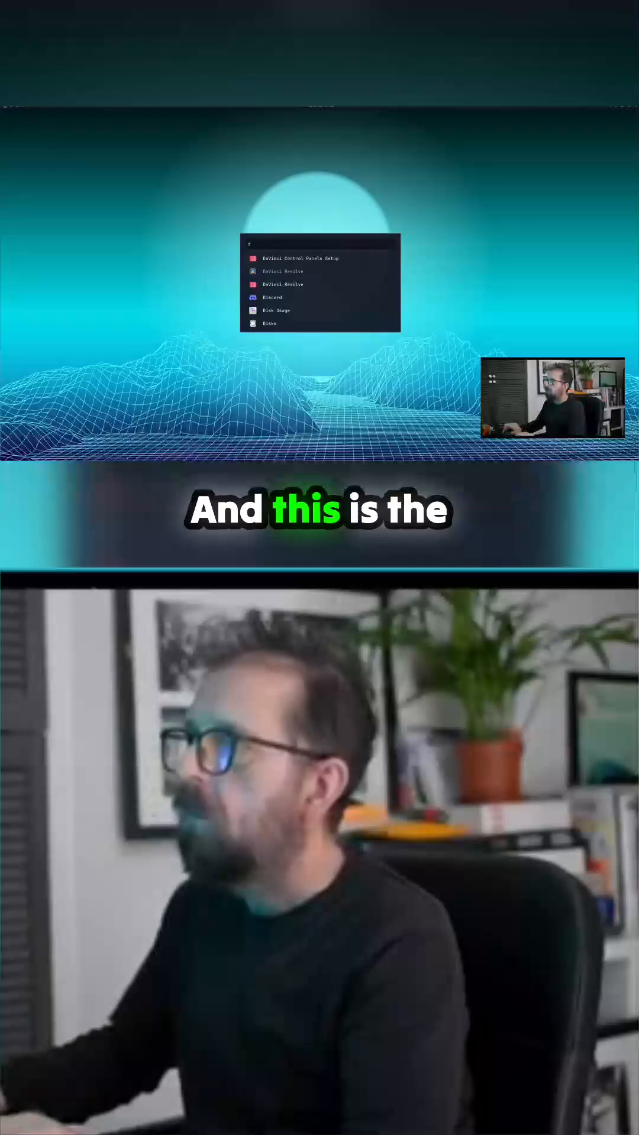